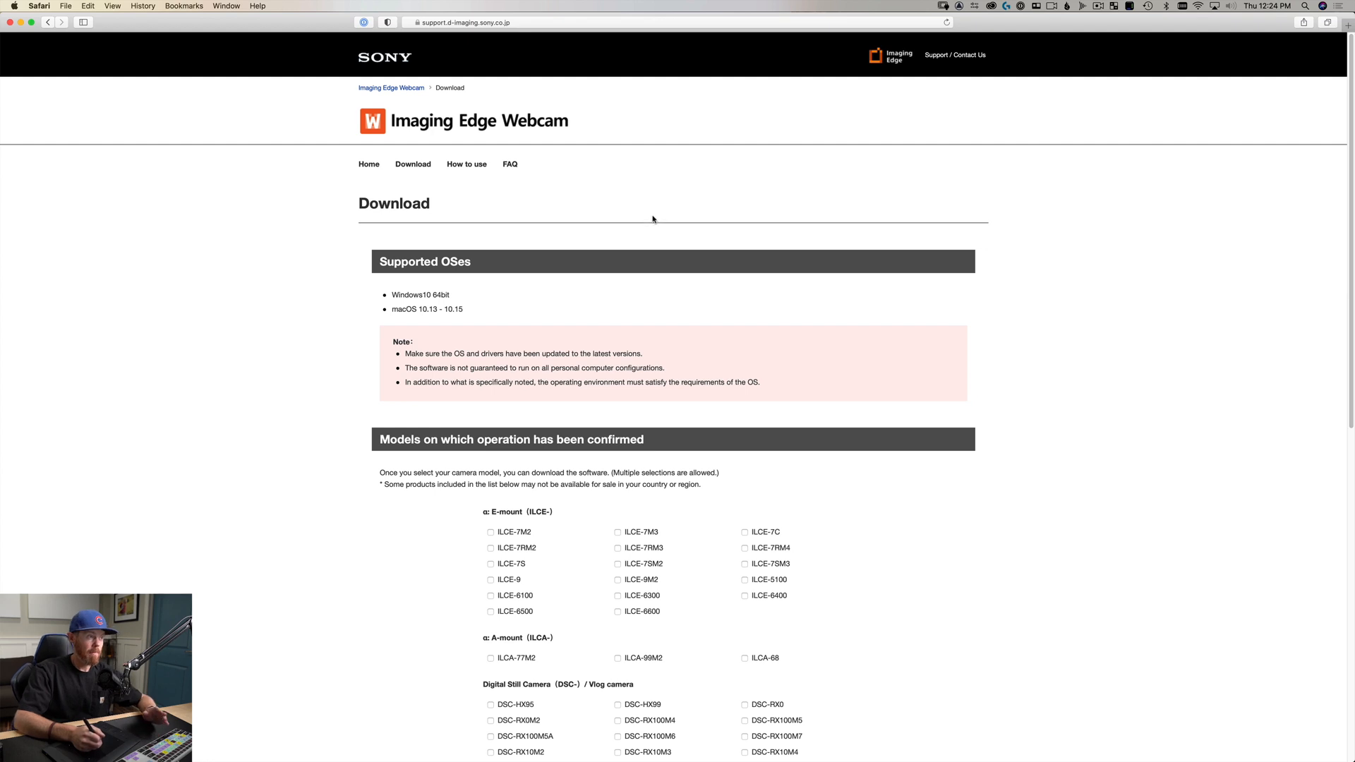
mouse_move(657, 199)
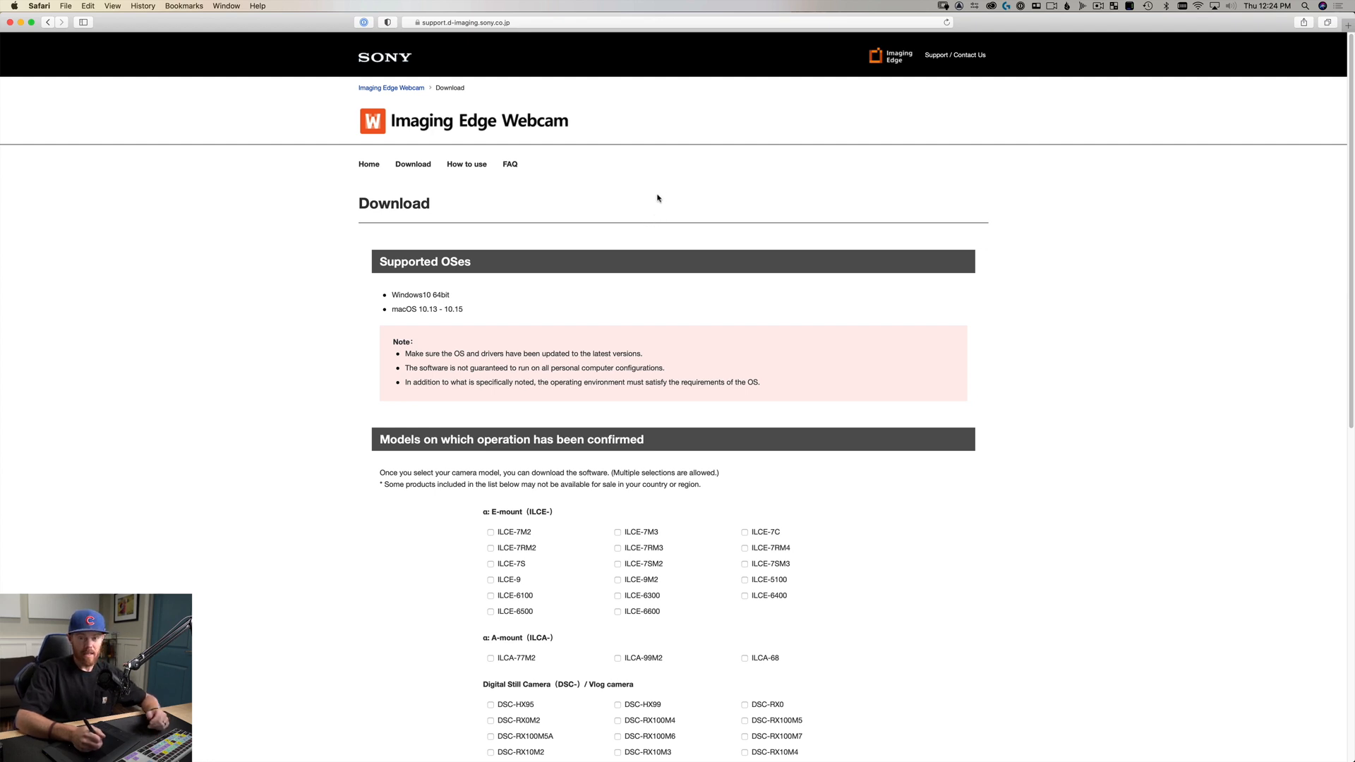
mouse_move(653, 194)
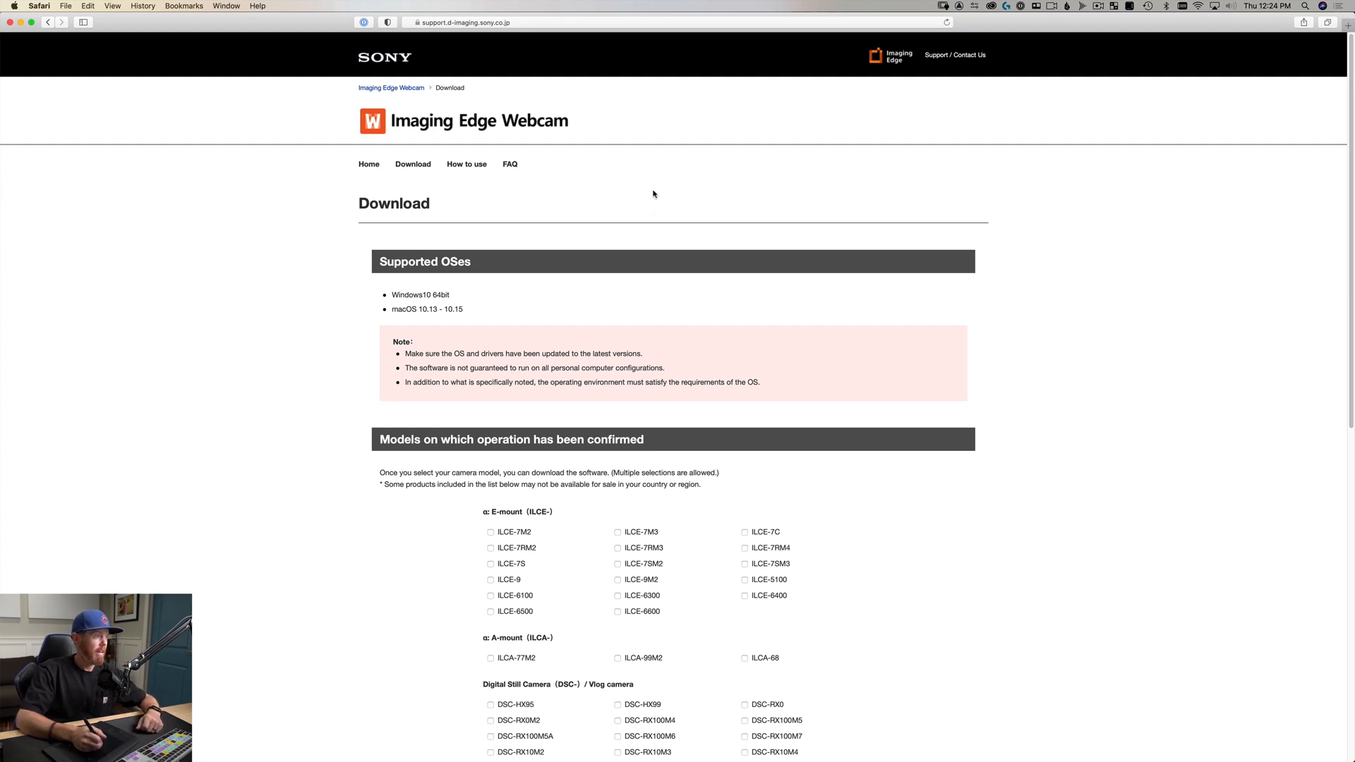
mouse_move(401, 313)
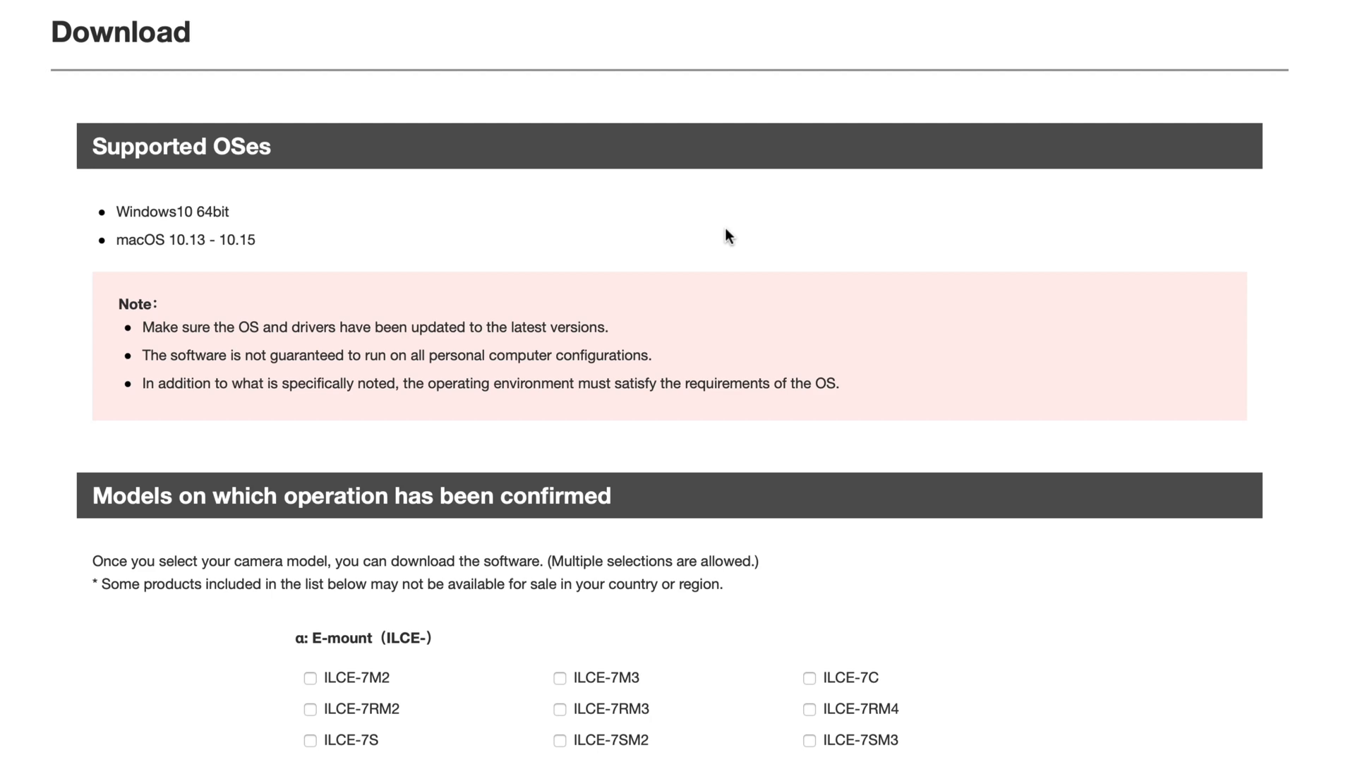
mouse_move(853, 223)
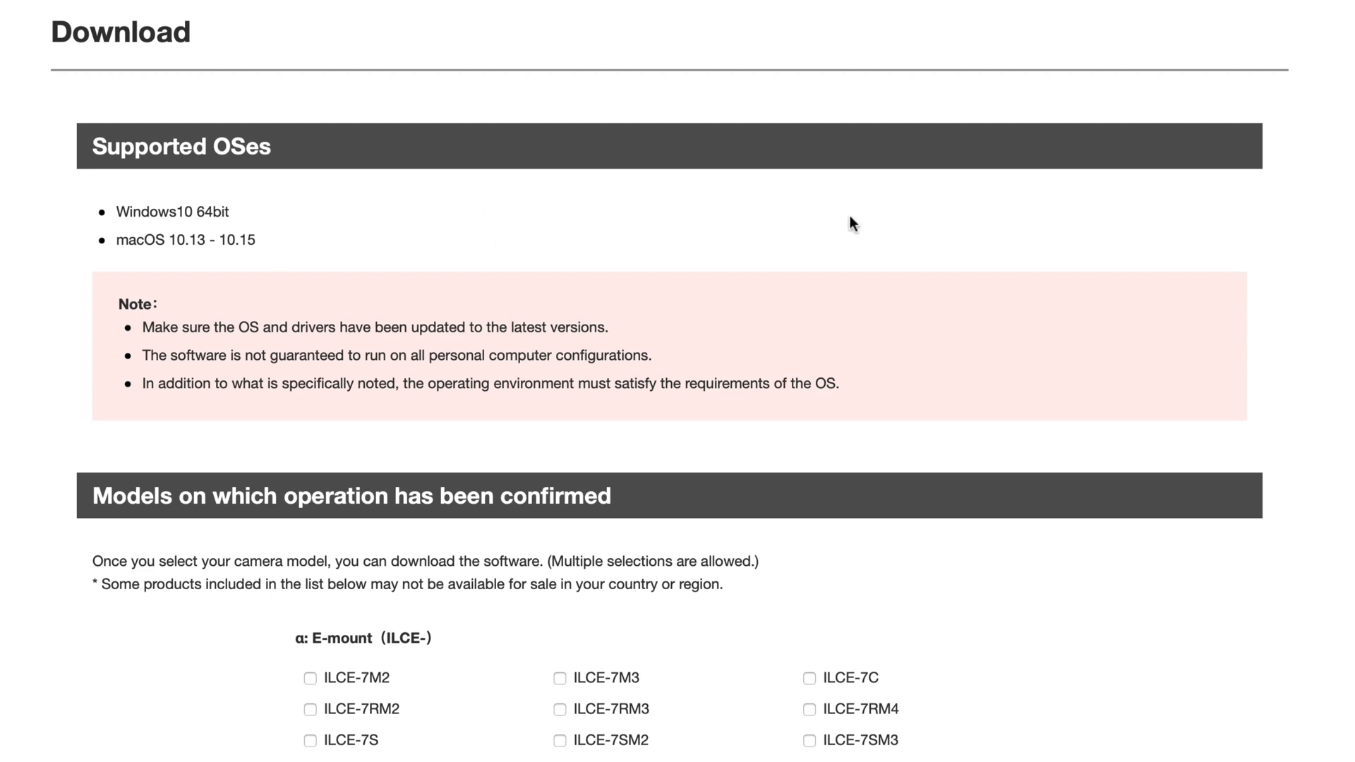
Tick the ILCE-7M3 and DSC-RX100M5 camera models in the supported models list.
scroll(down, 3)
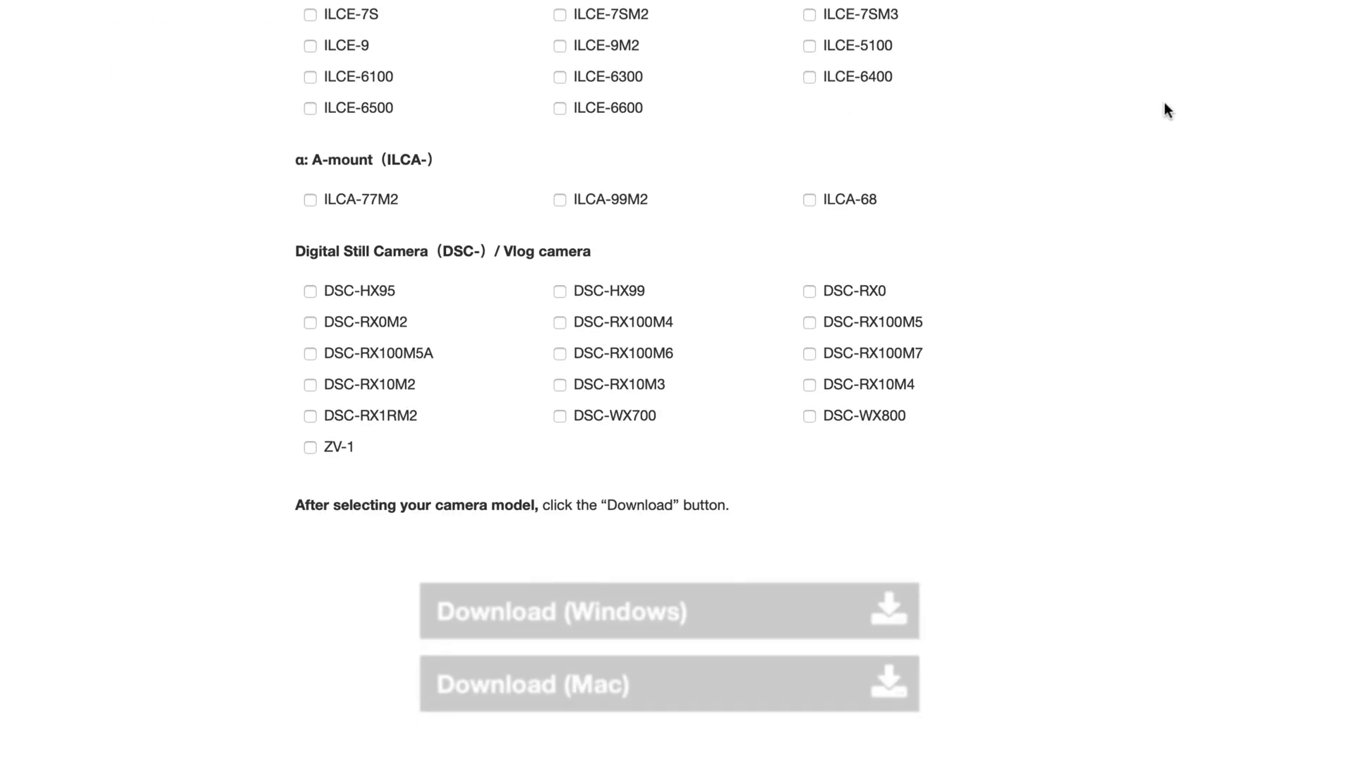
scroll(up, 3)
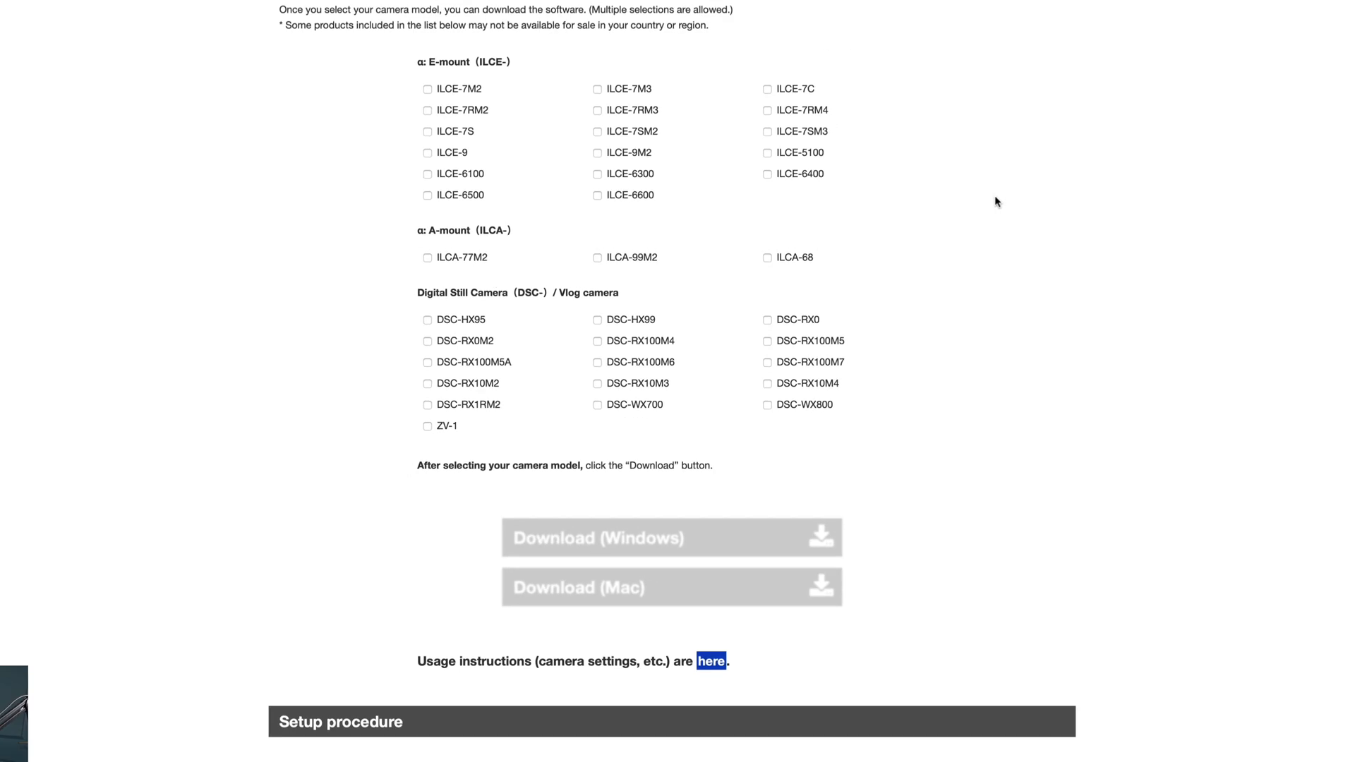
mouse_move(605, 97)
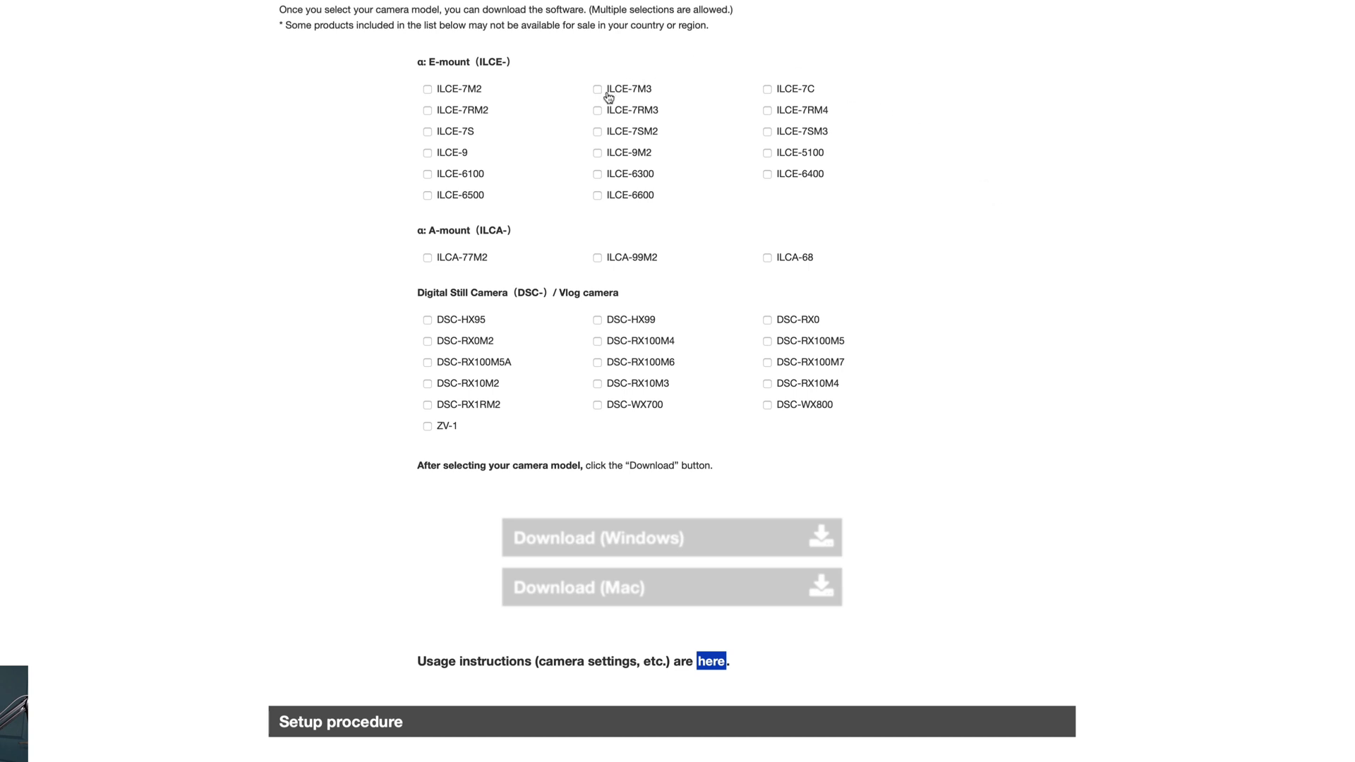
click(597, 89)
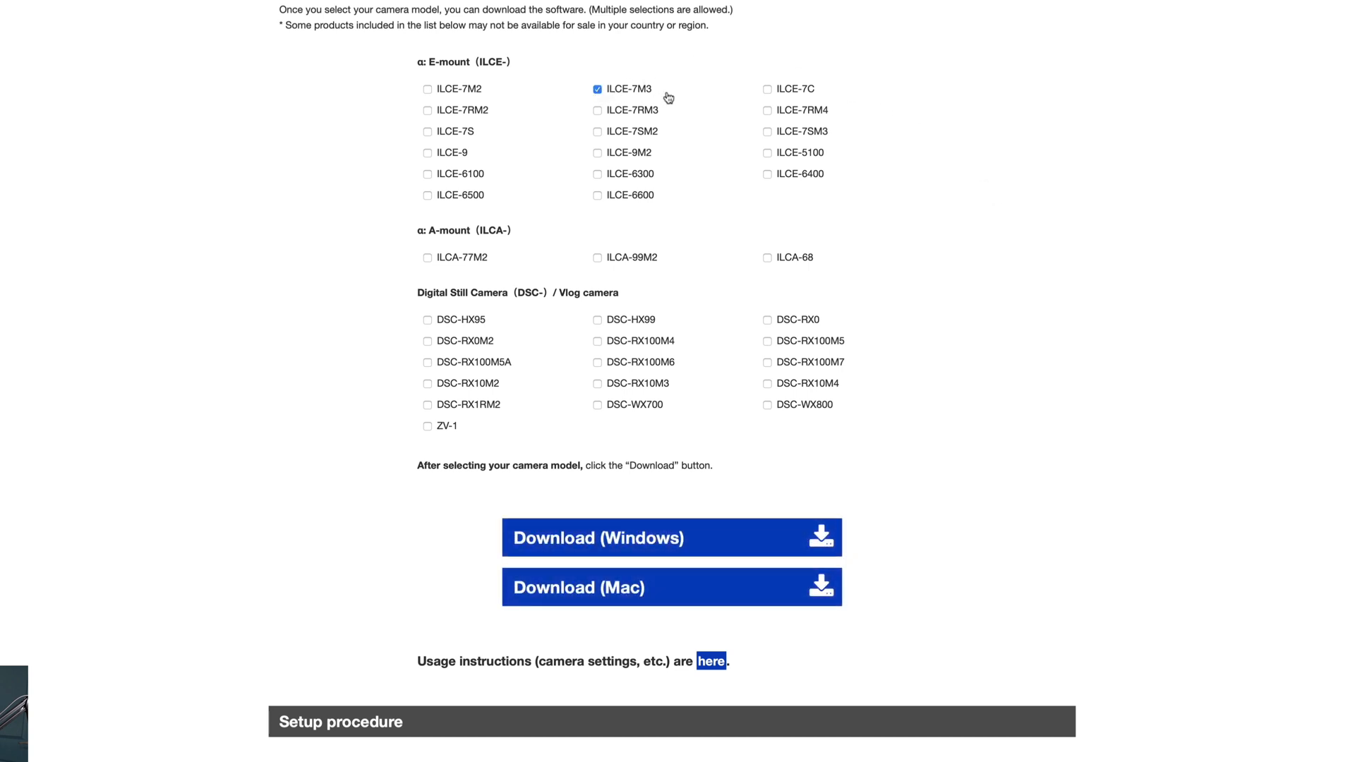
mouse_move(706, 111)
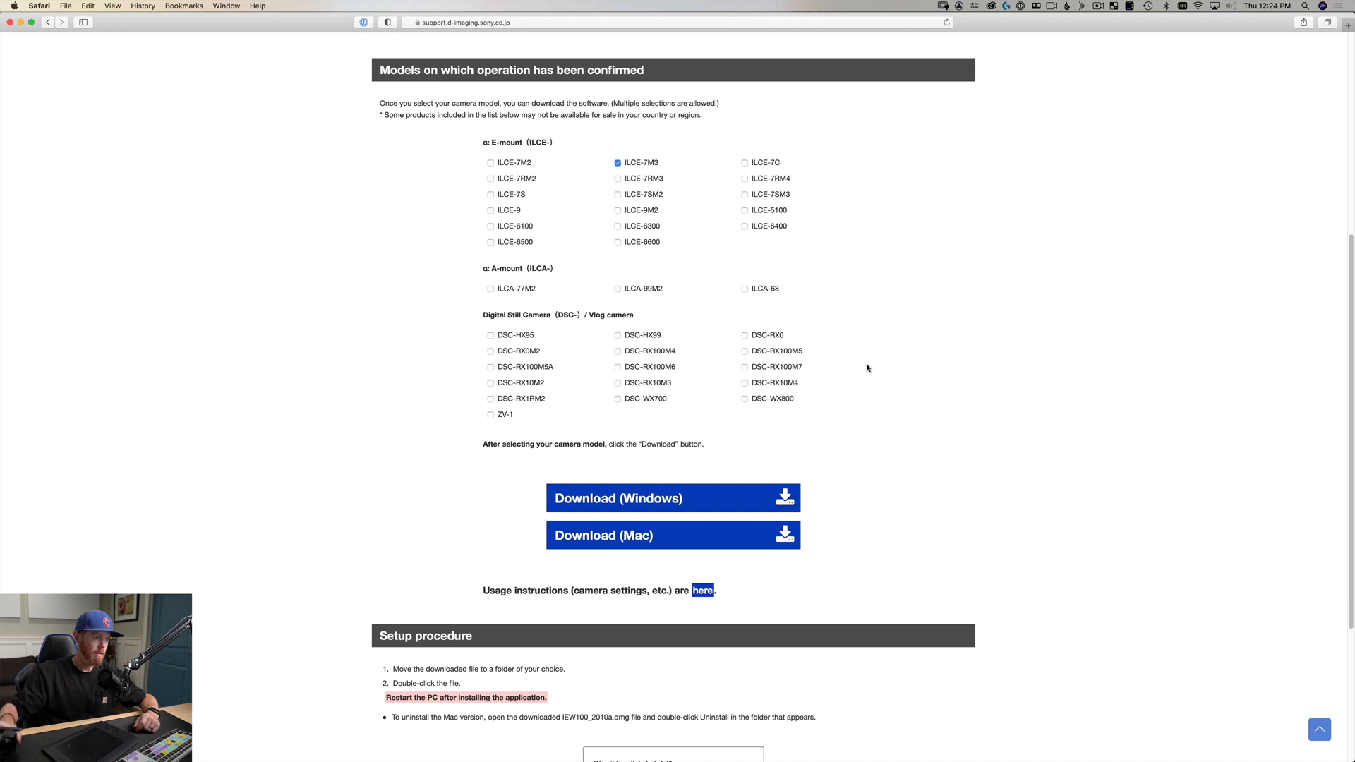
mouse_move(812, 355)
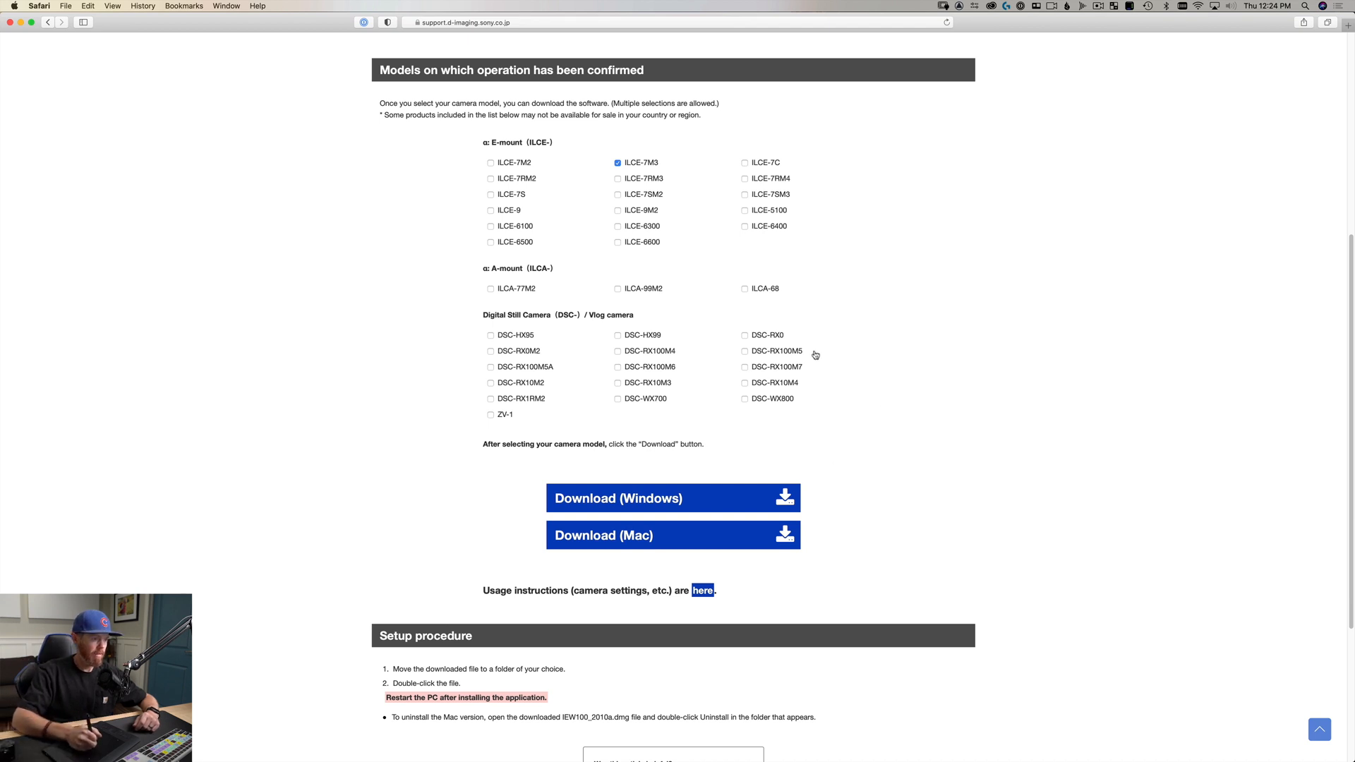
click(743, 351)
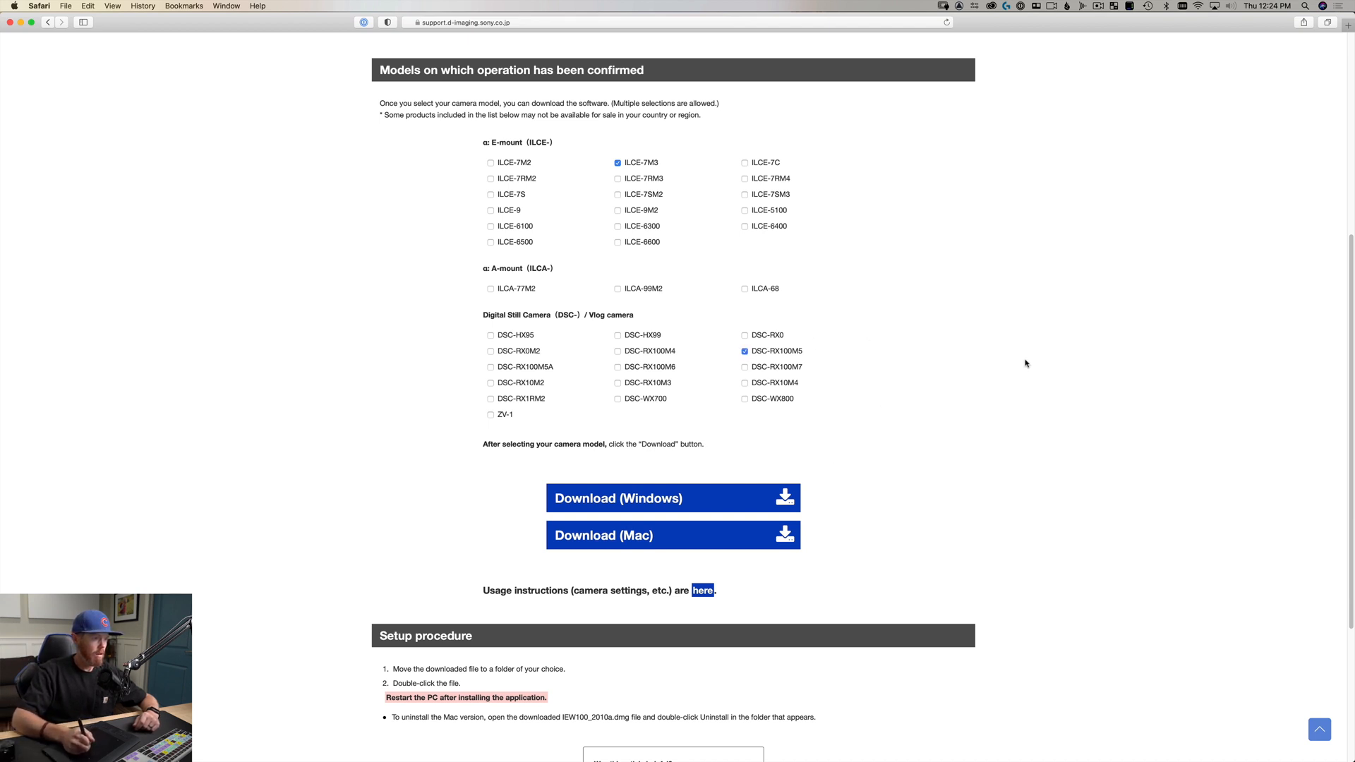
mouse_move(930, 437)
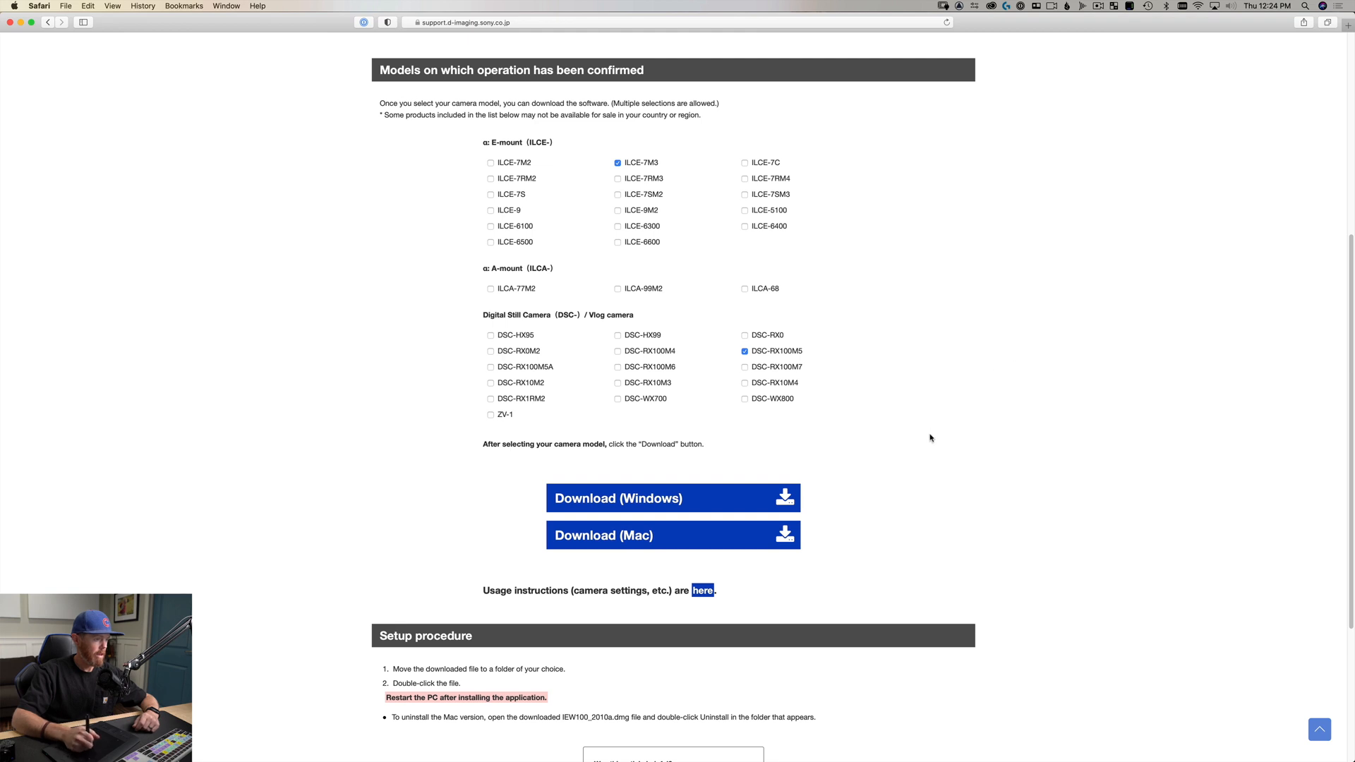
scroll(down, 3)
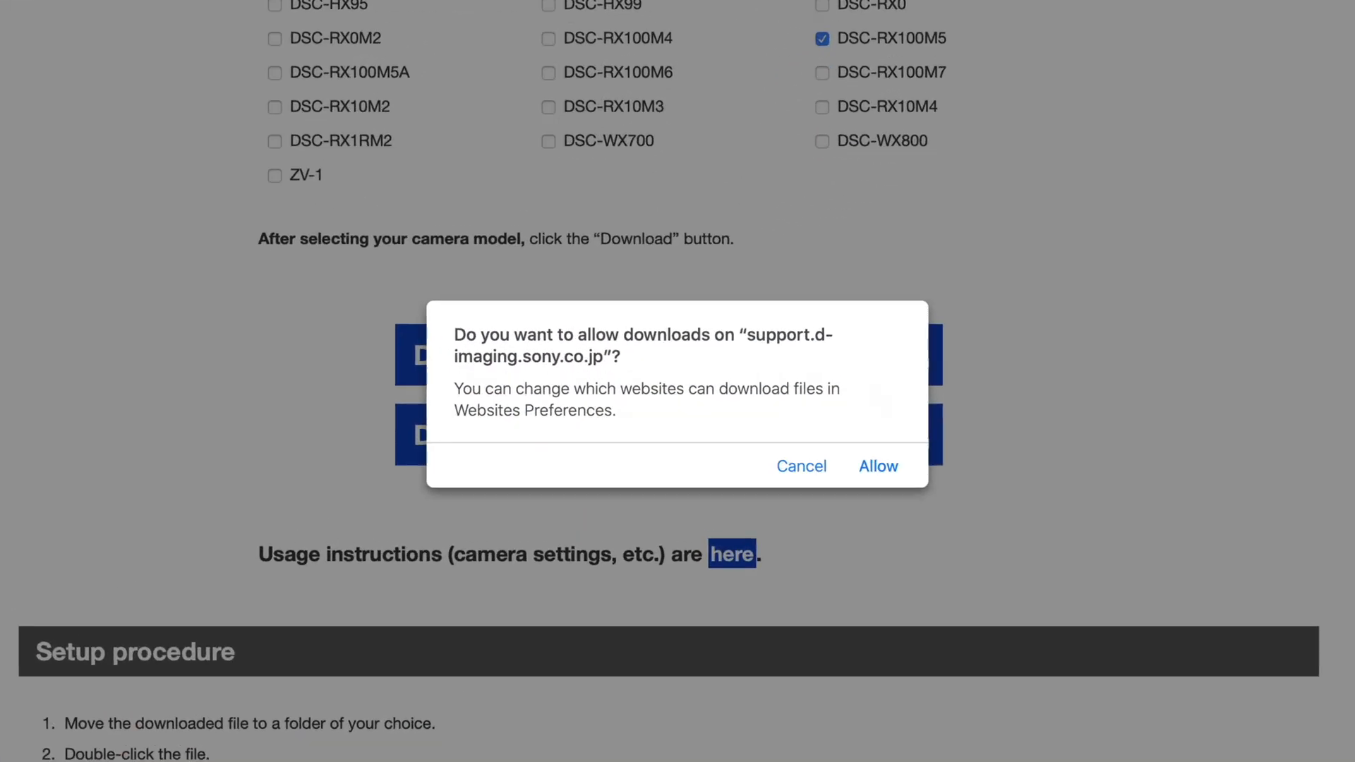
Allow downloads from the Sony site and mount the IEW100_2010a.dmg installer image.
click(877, 466)
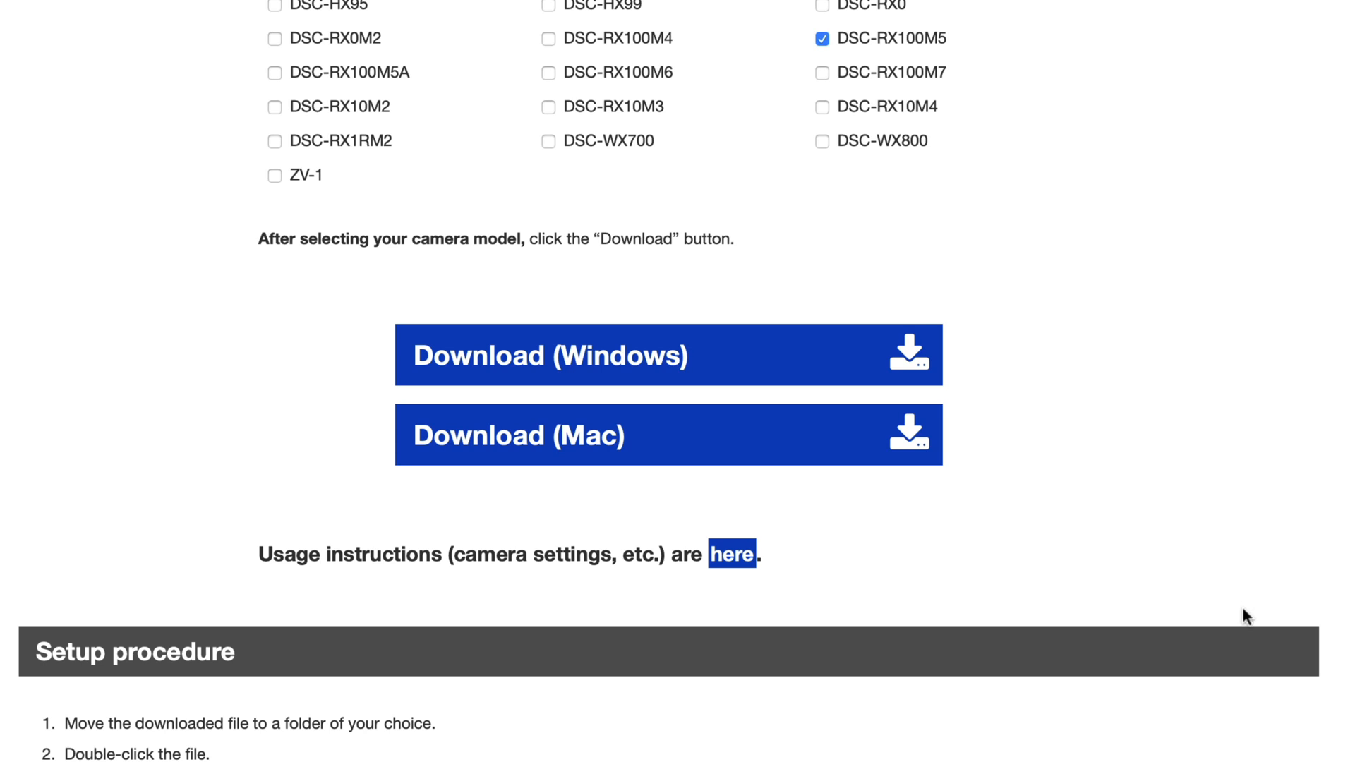
click(667, 435)
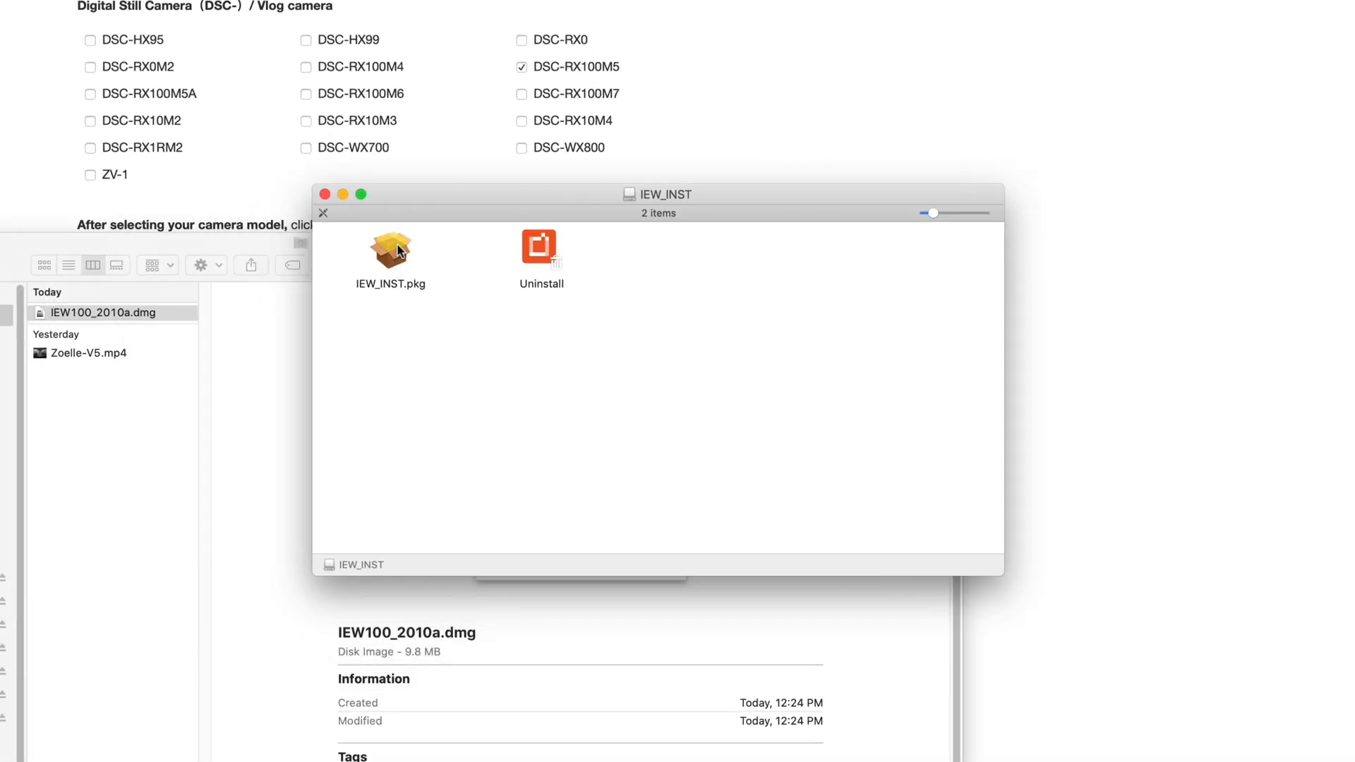
Run IEW_INST.pkg, agree to the license and install Imaging Edge Webcam.
double_click(390, 246)
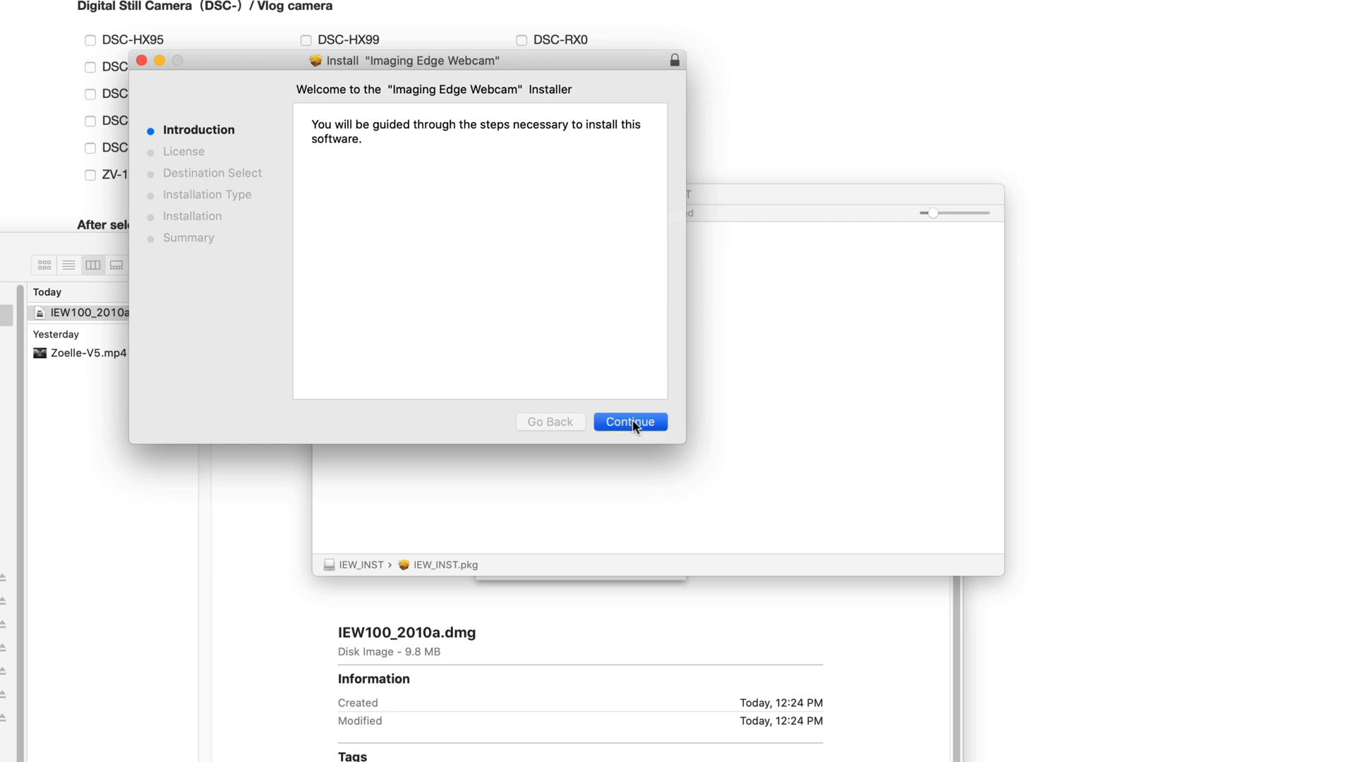
click(630, 422)
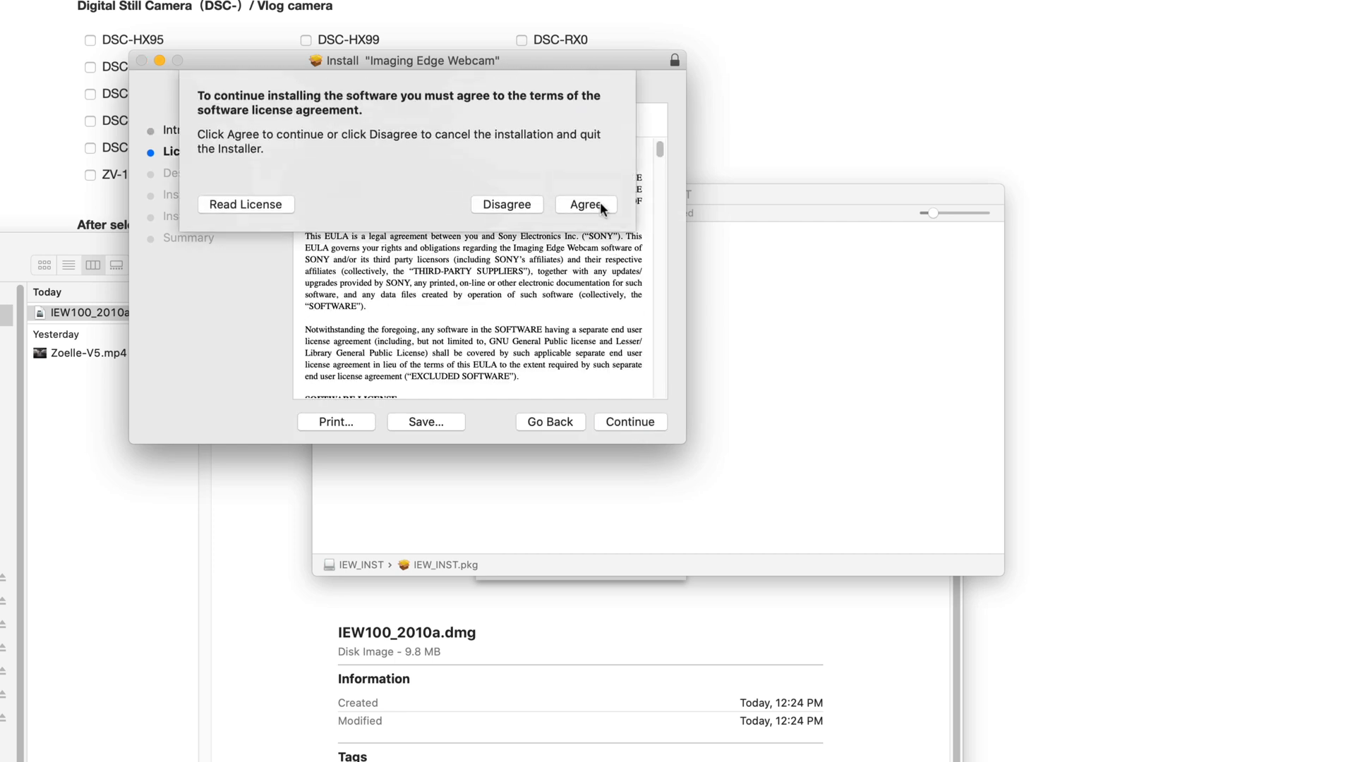
click(584, 204)
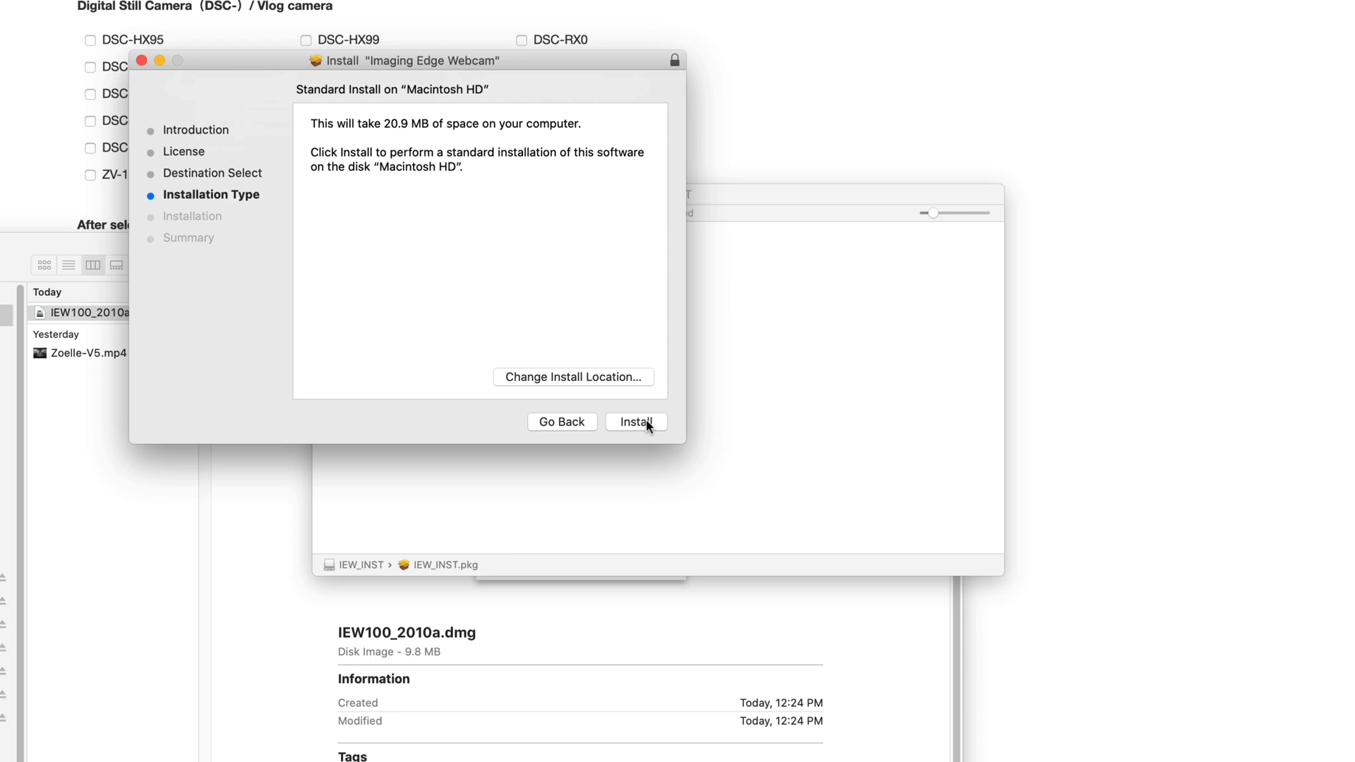
click(635, 422)
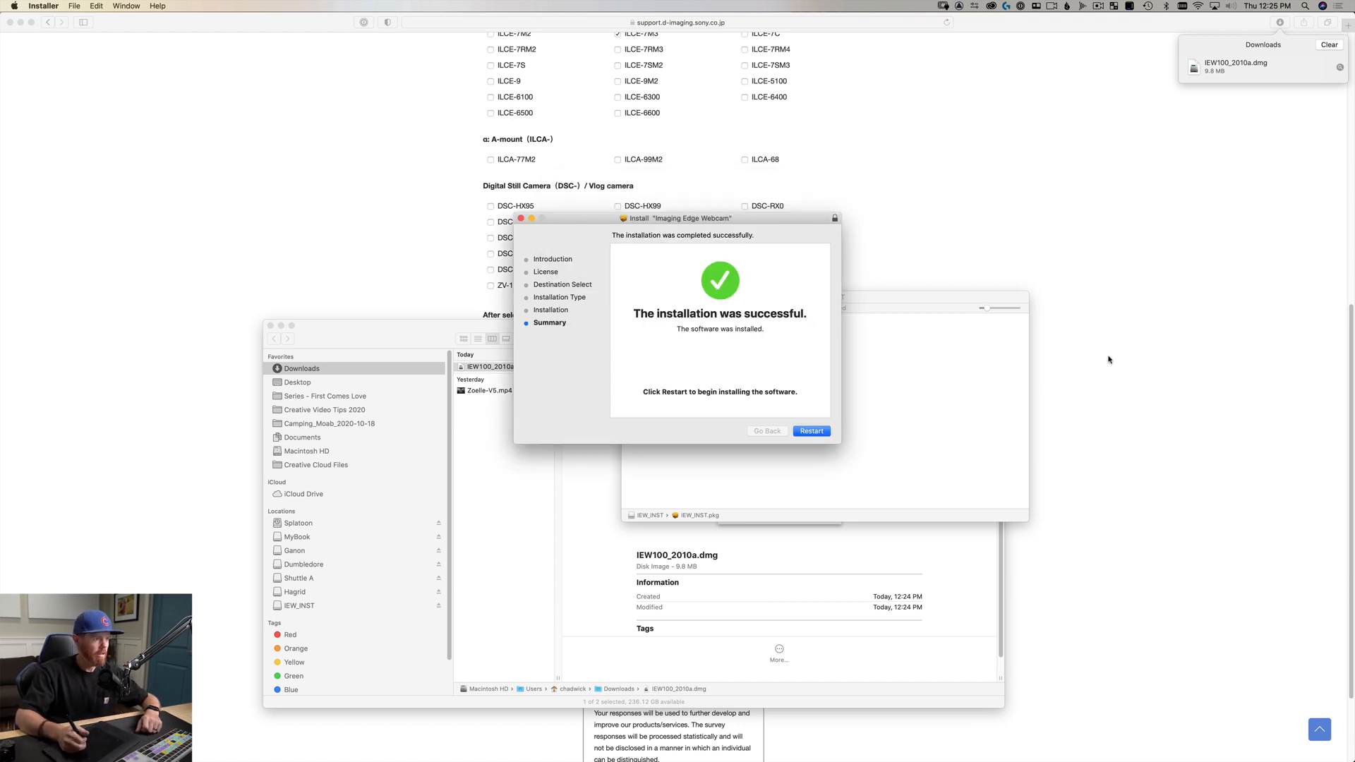
mouse_move(813, 407)
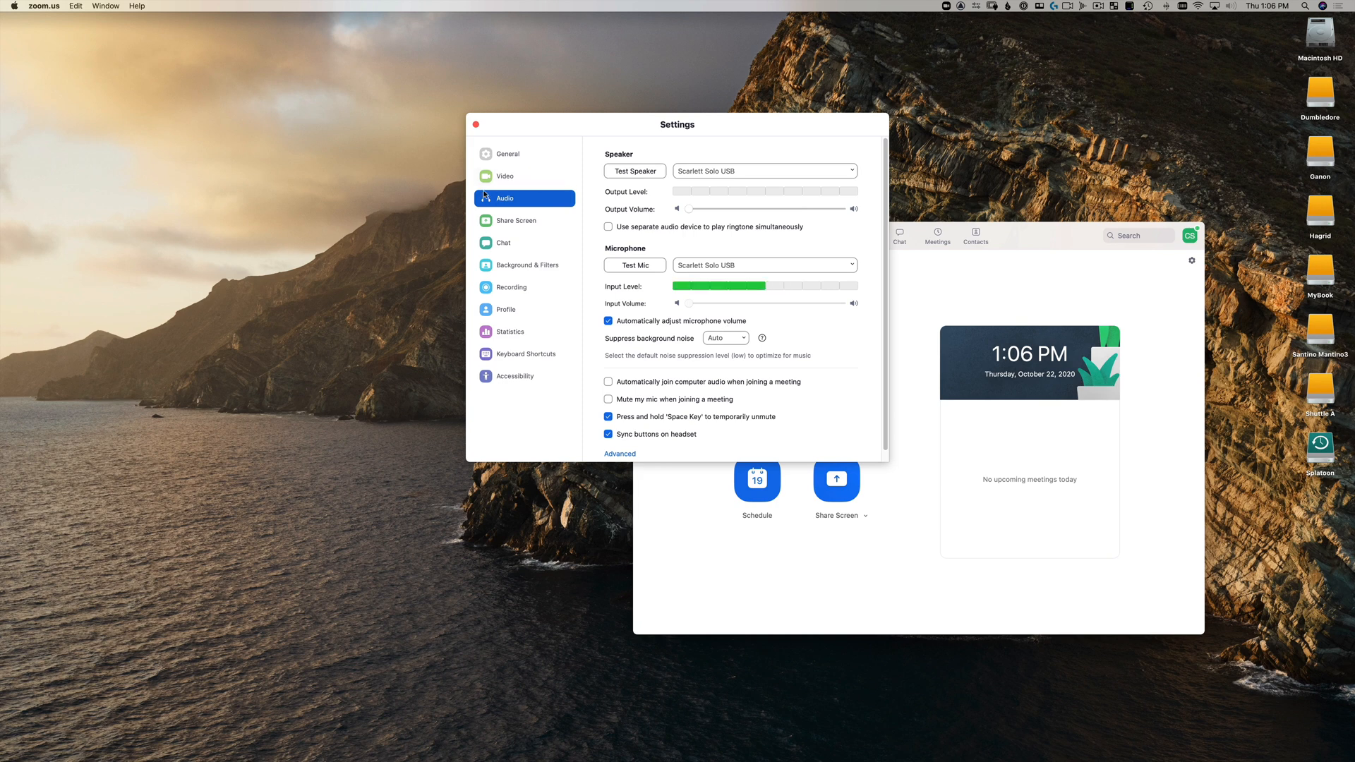
Switch Zoom Settings from the audio options to the Video section.
click(504, 176)
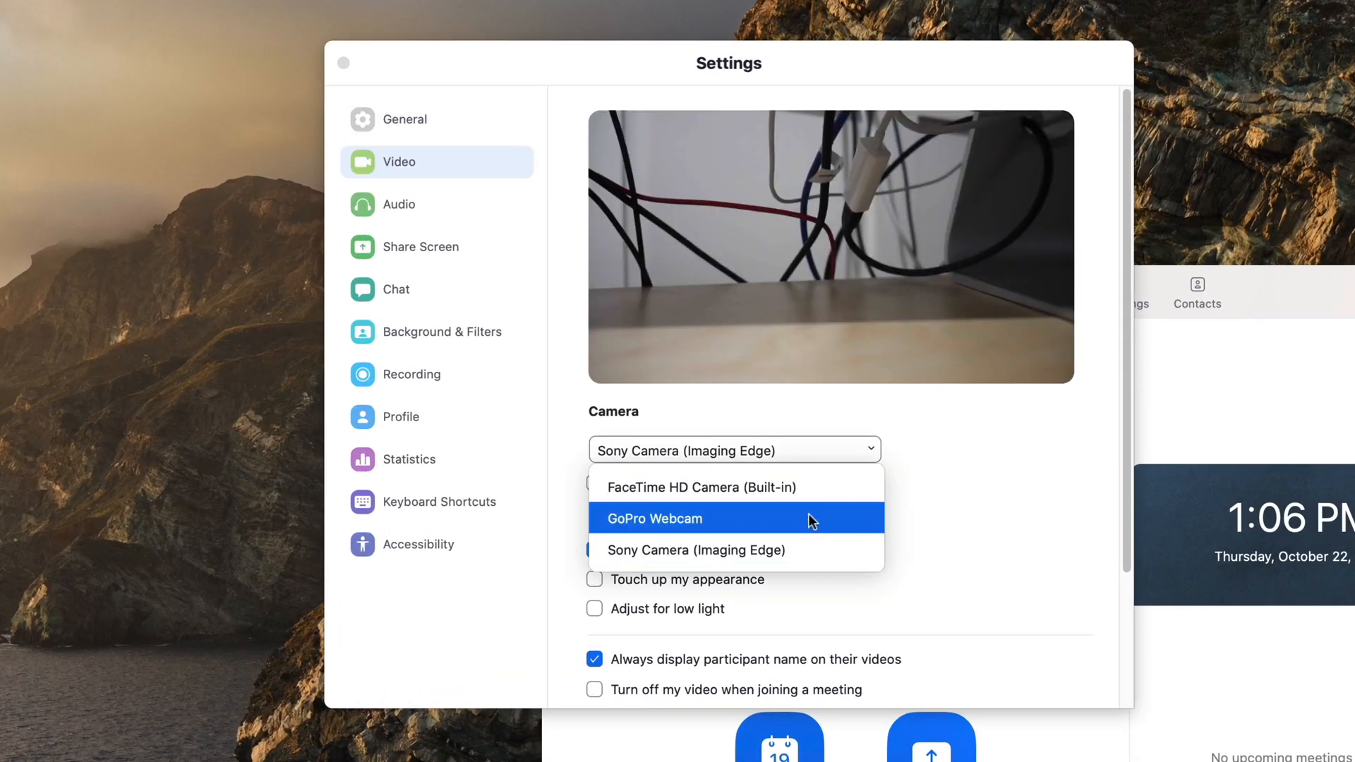
Switch the camera to FaceTime HD Camera, then back to Sony Camera (Imaging Edge).
click(703, 487)
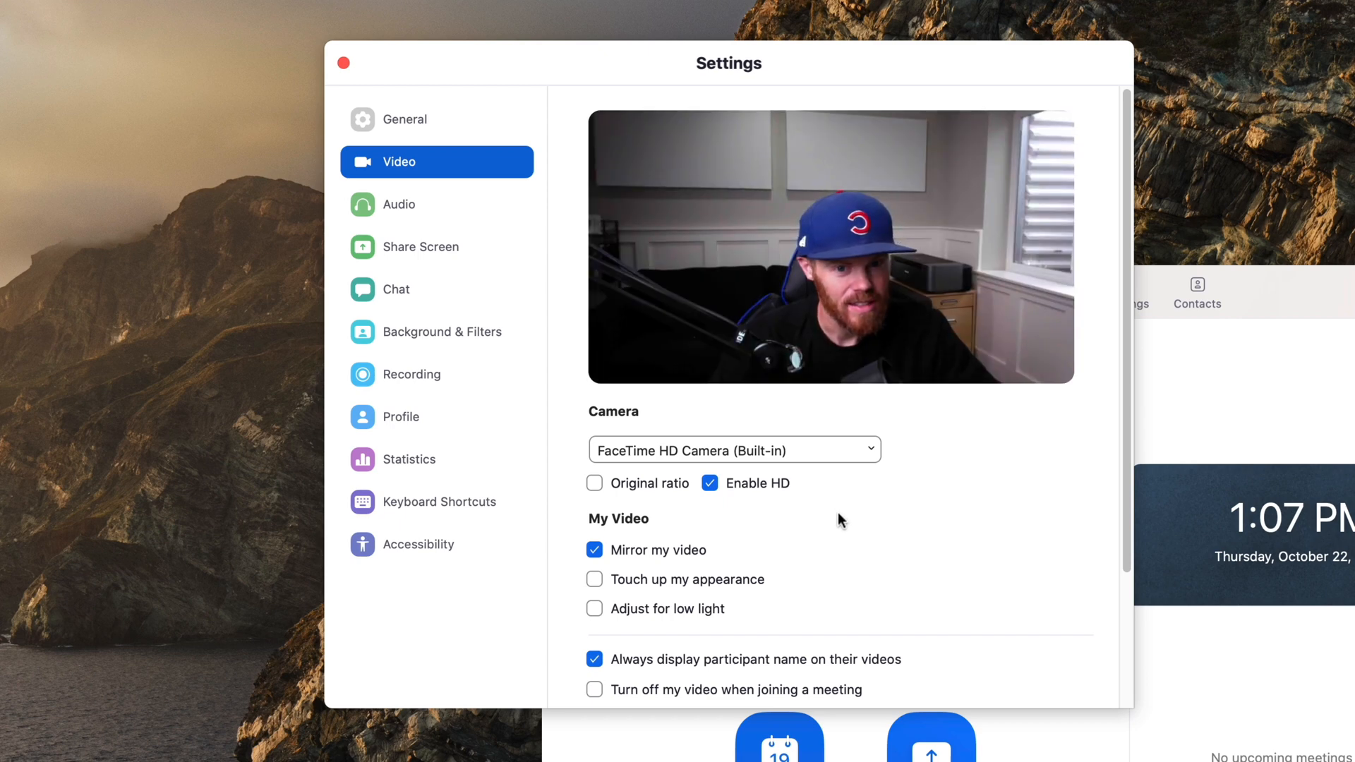
click(734, 448)
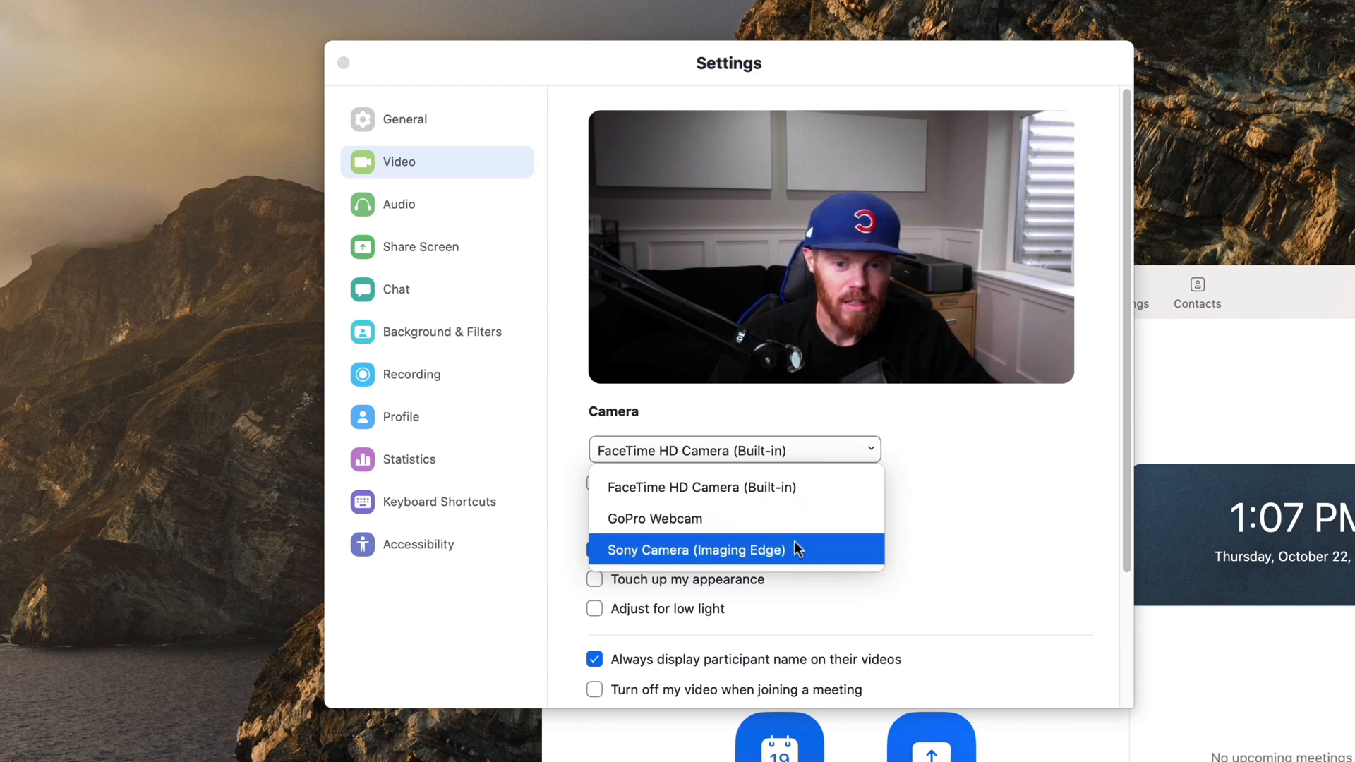
click(696, 549)
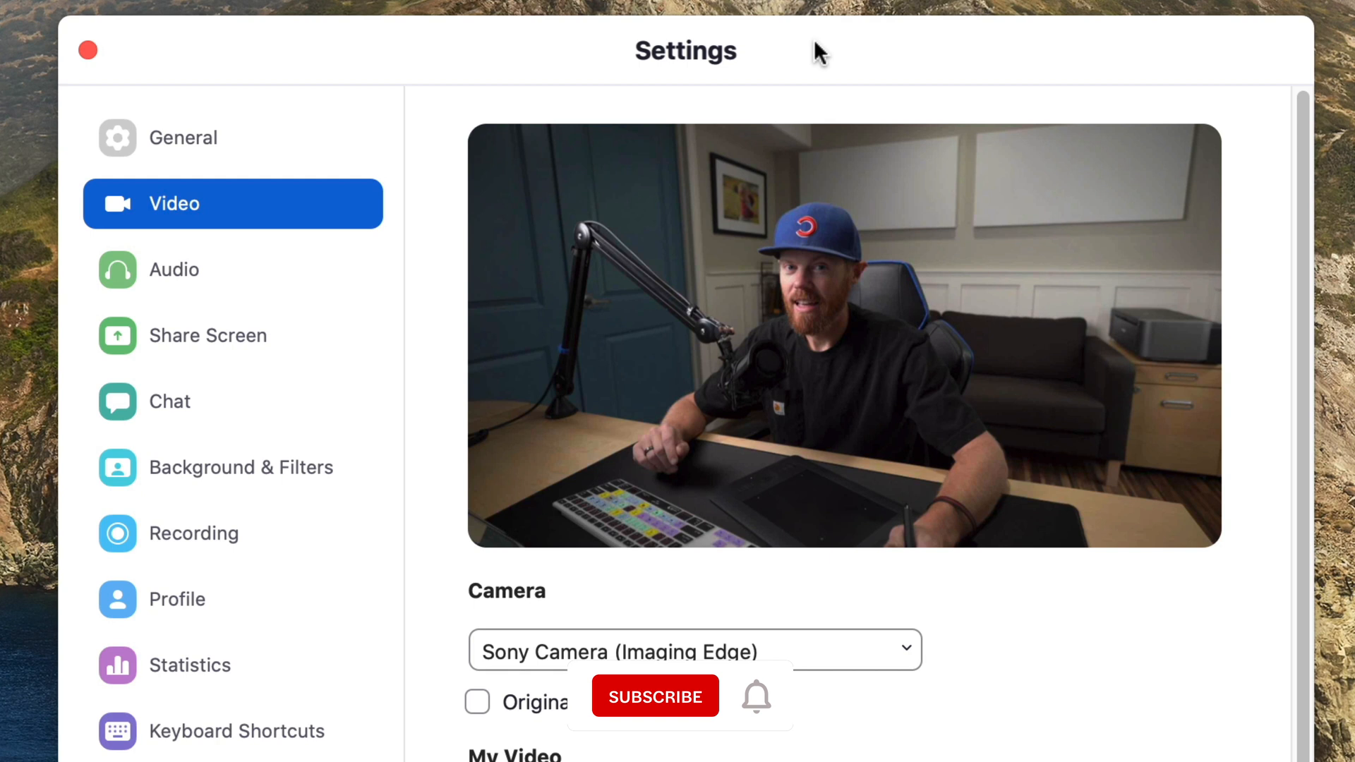
click(653, 696)
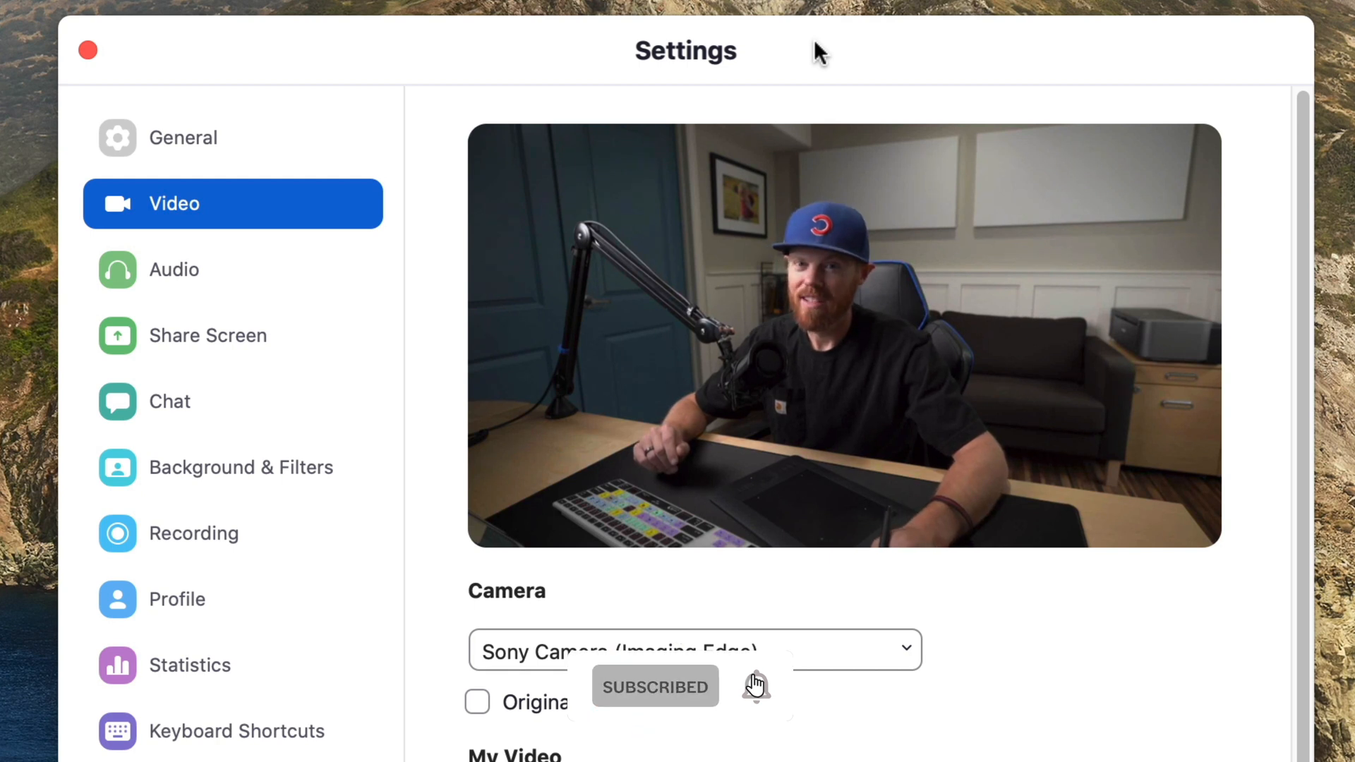